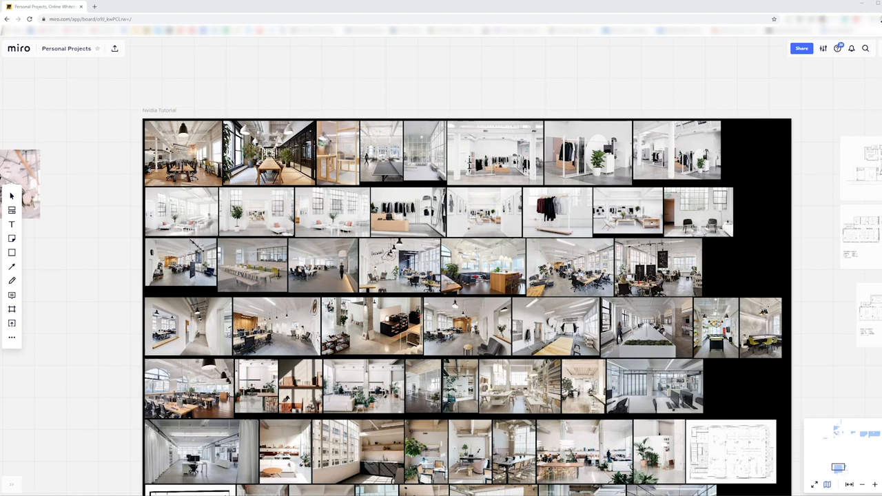
Step: Scroll the Personal Projects board down to the loft office photos with exposed ducts and large windows
{"action": "scroll", "scroll_direction": "down", "scroll_amount": 3}
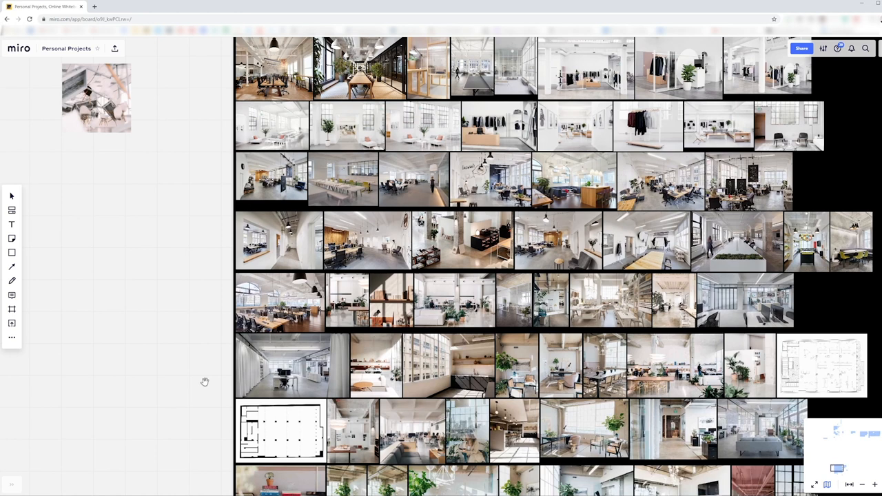
{"action": "scroll", "scroll_direction": "down", "scroll_amount": 3}
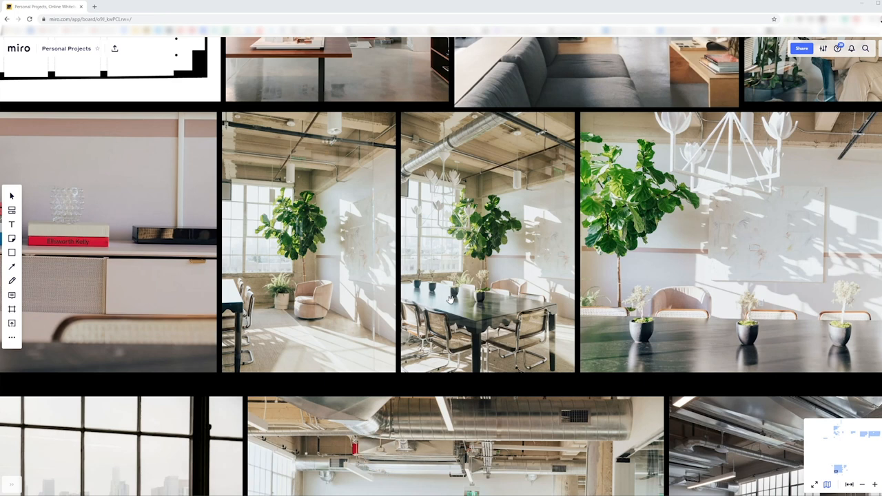
{"action": "scroll", "scroll_direction": "down", "scroll_amount": 3}
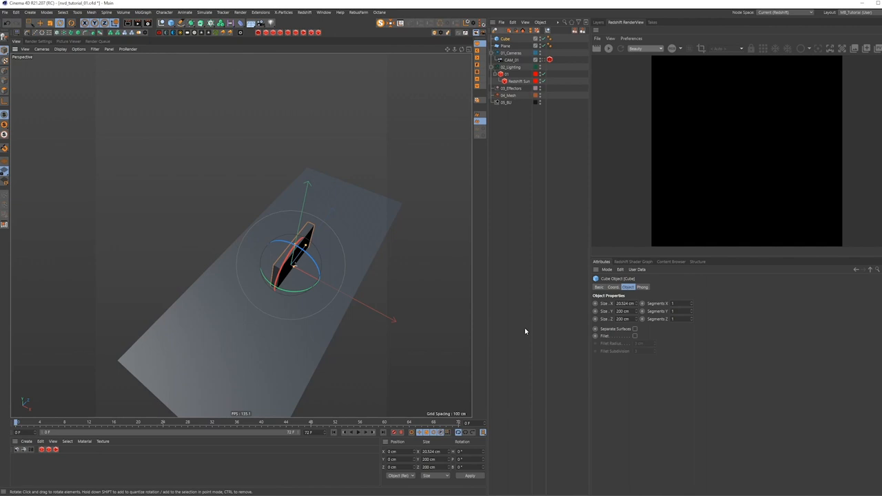
Step: Activate the Rotate tool to adjust the slatted furniture parts in the Top viewport
{"action": "left_click", "coordinate": [504, 38]}
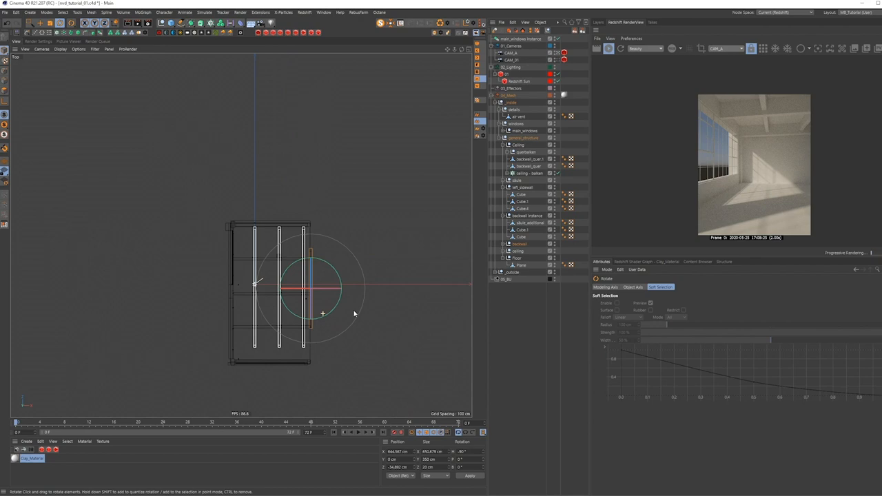
Step: Switch to the low-poly table document in Perspective view and reach for the Window menu
{"action": "left_click", "coordinate": [527, 124]}
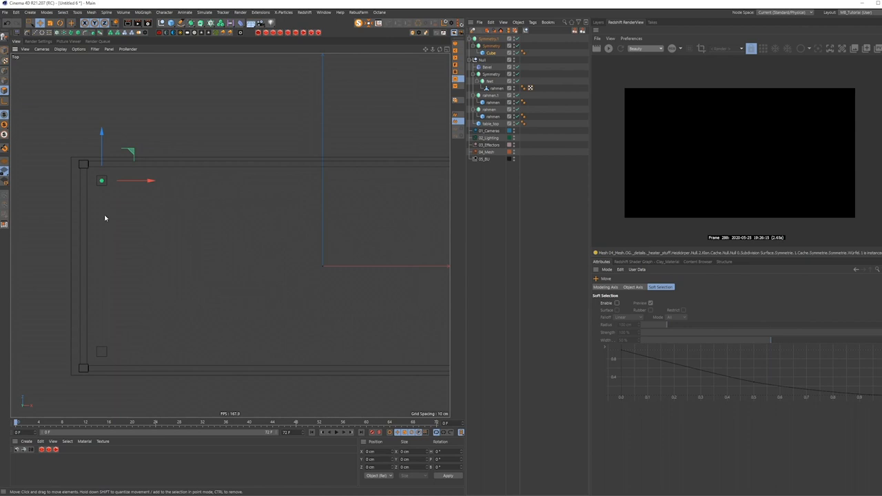
{"action": "left_click", "coordinate": [327, 11]}
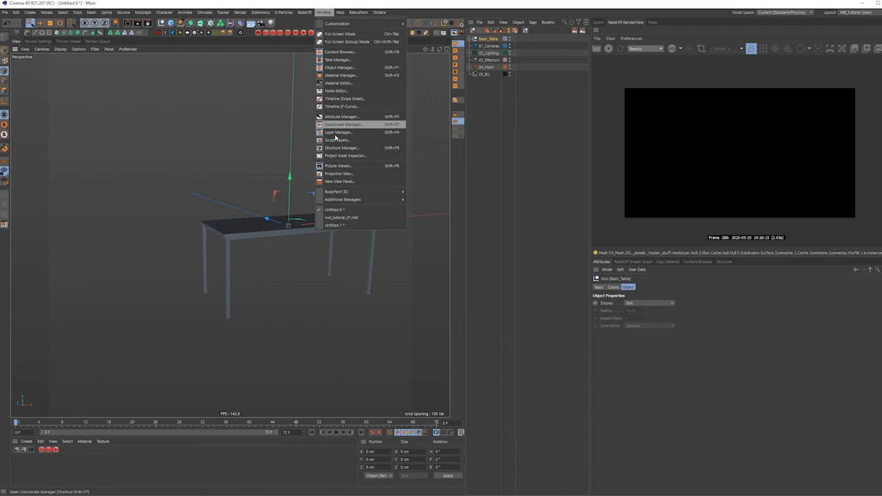